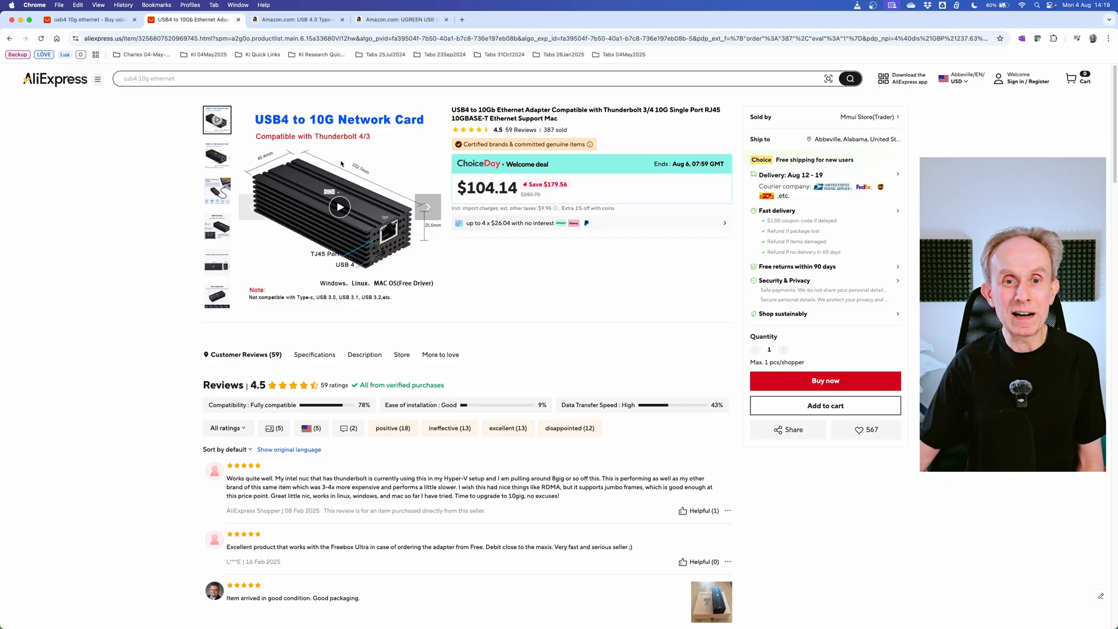
{"action": "mouse_move", "coordinate": [405, 139]}
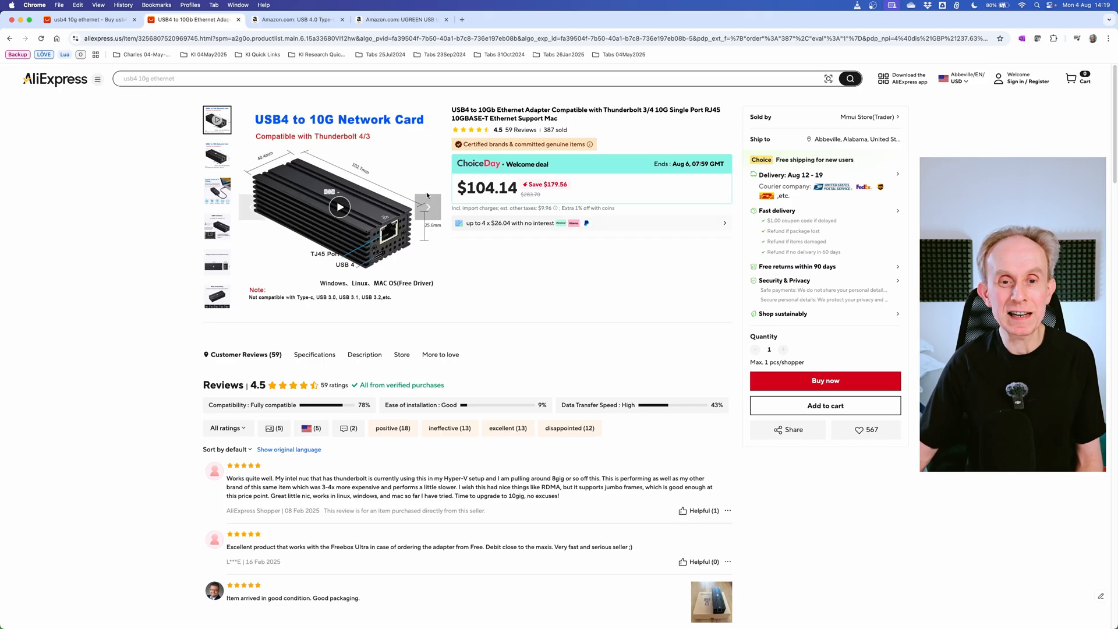
Browse to the adapter's dimensions photo on AliExpress, then bring up a fresh Terminal window.
{"action": "left_click", "coordinate": [217, 261]}
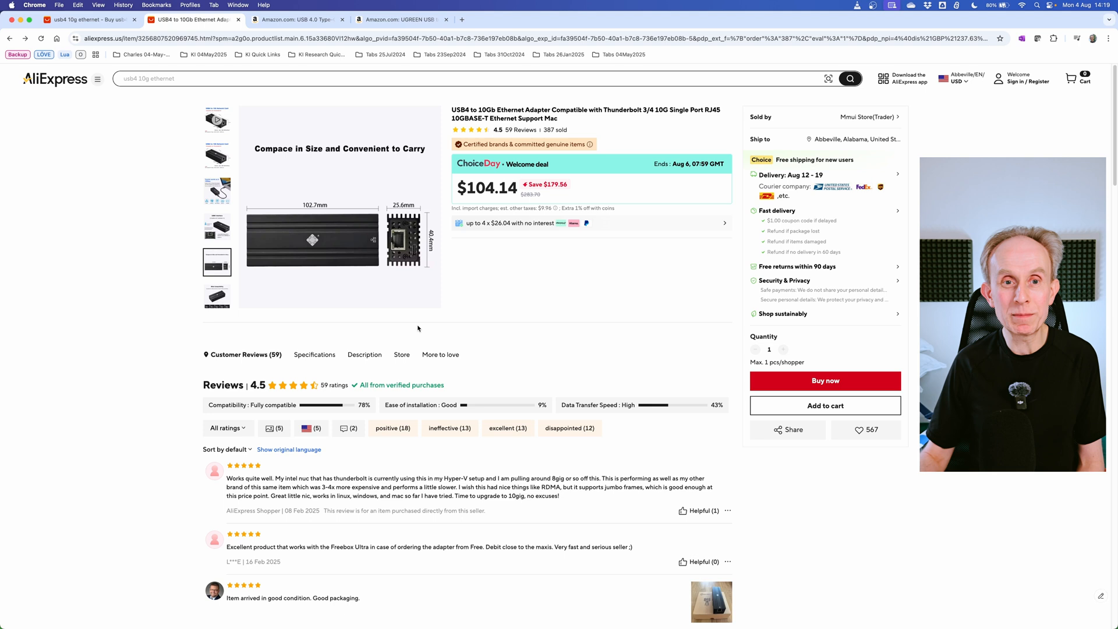
{"action": "left_click", "coordinate": [401, 20]}
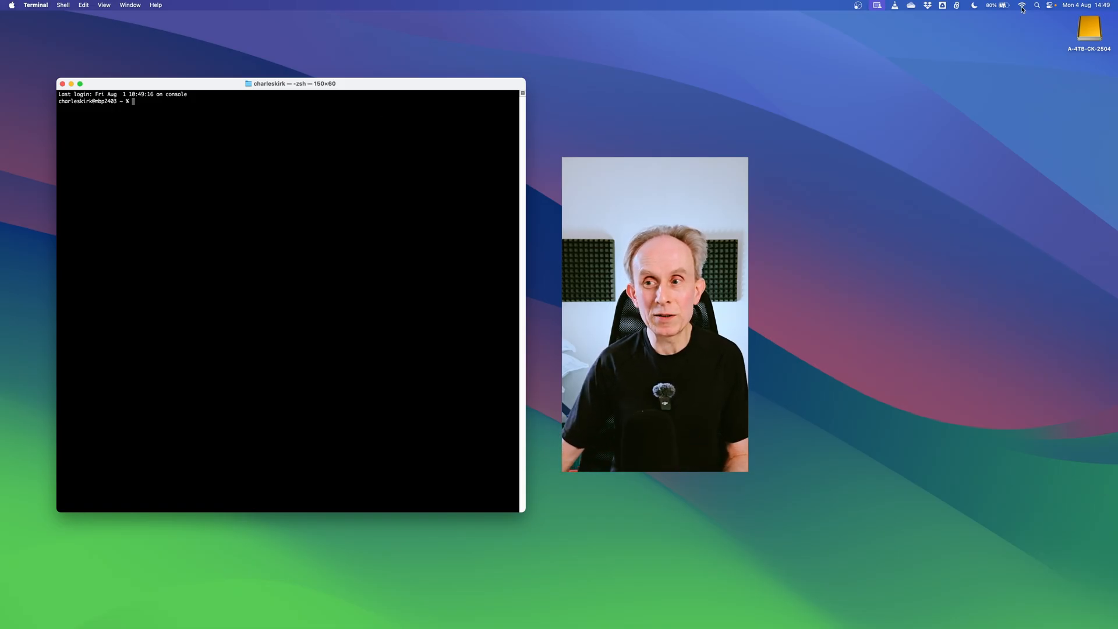
Switch Wi-Fi off from the menu bar so traffic goes over Ethernet.
{"action": "left_click", "coordinate": [1021, 6]}
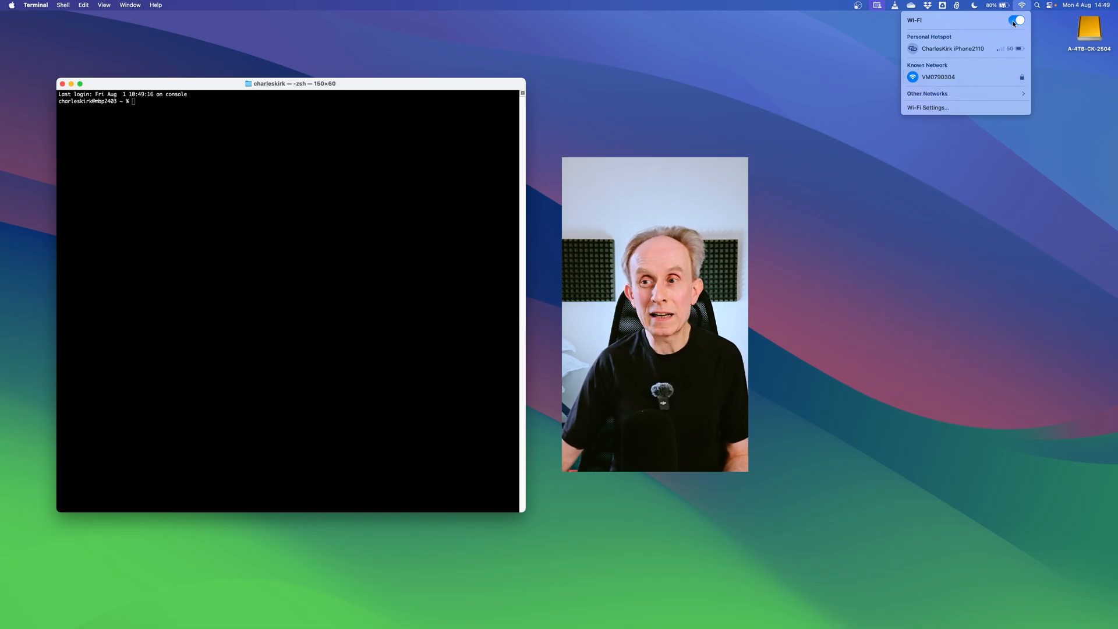
{"action": "left_click", "coordinate": [245, 172]}
{"action": "type", "text": "iperf3 -c"}
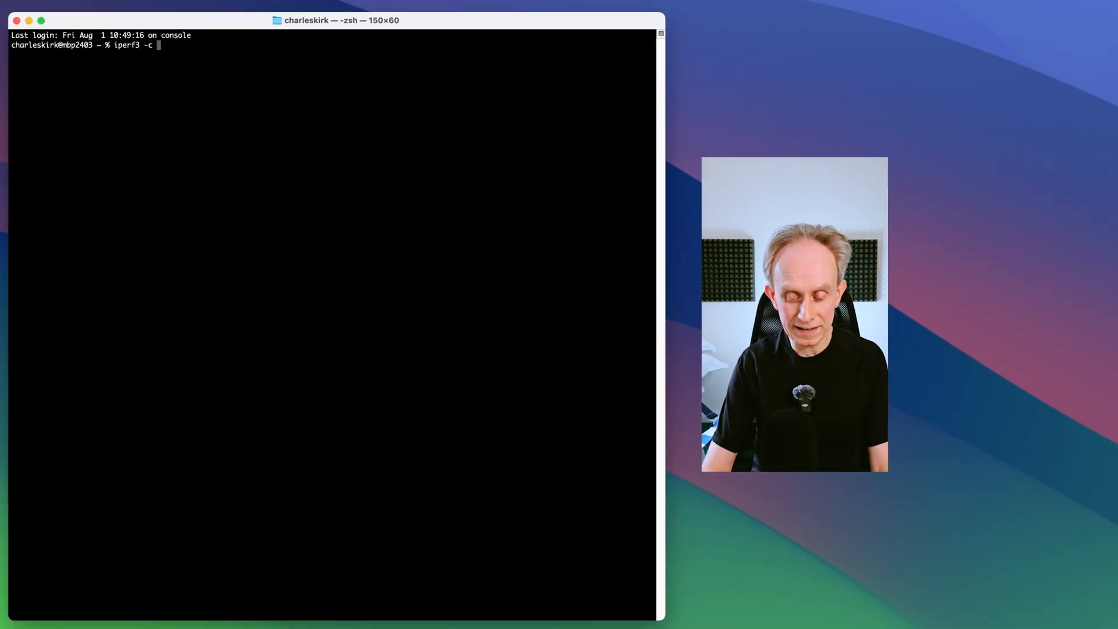
Run an iperf3 client test against 192.168.0.215, measuring about 2.35 Gbit/s.
{"action": "type", "text": "1"}
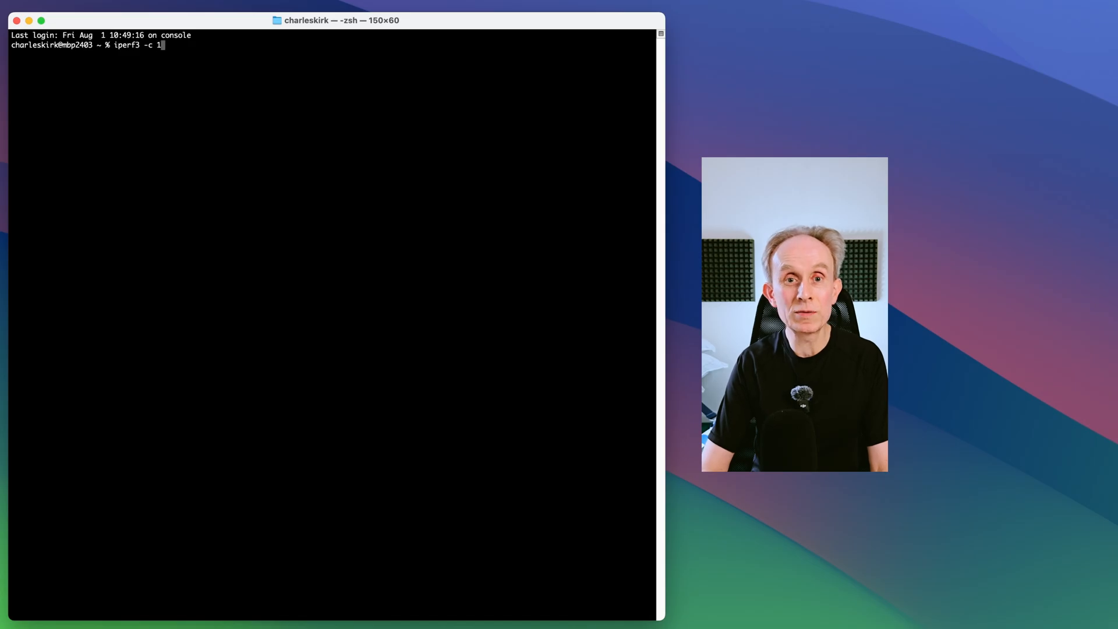
{"action": "type", "text": "92.1"}
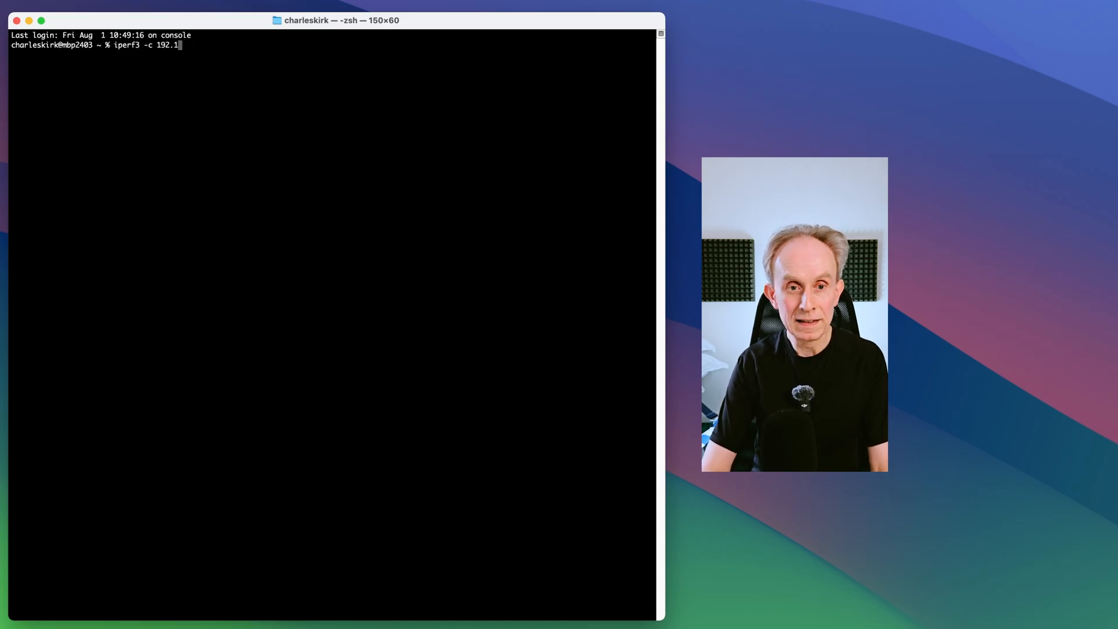
{"action": "type", "text": "68.0"}
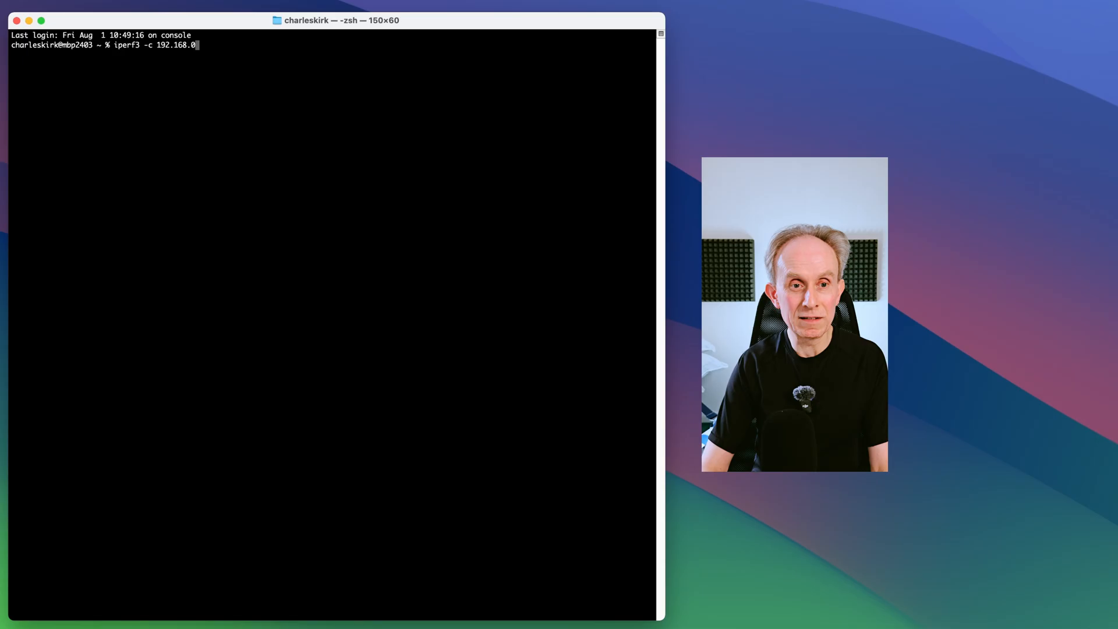
{"action": "type", "text": "215"}
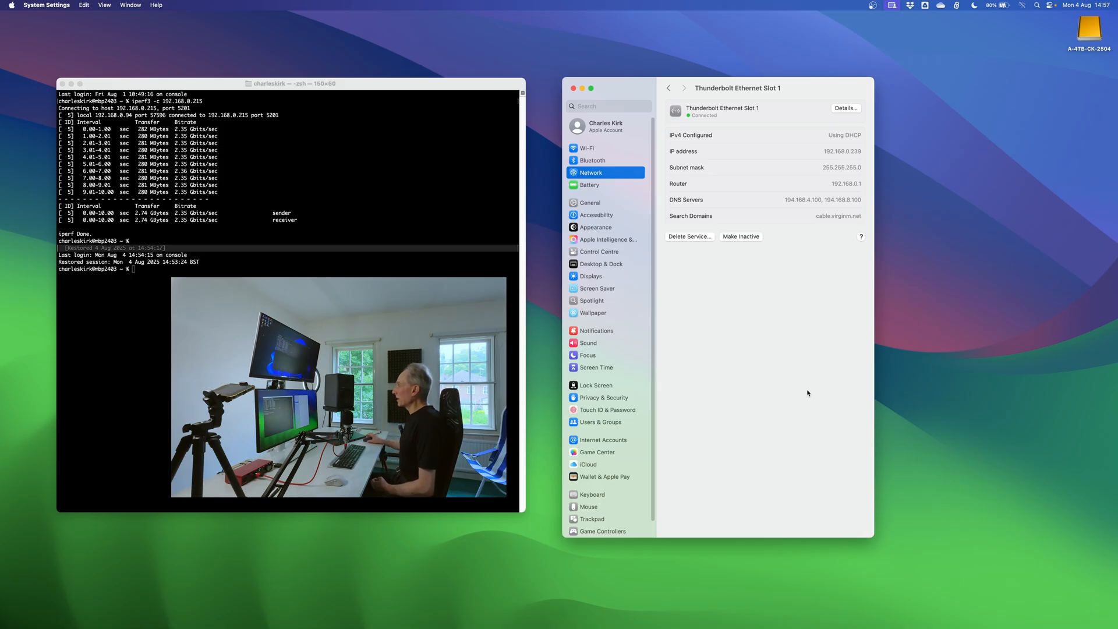
Set Thunderbolt Ethernet Slot 1 hardware manually to 10Gbase-T, full-duplex, Jumbo (9,000) MTU and confirm.
{"action": "left_click", "coordinate": [845, 107]}
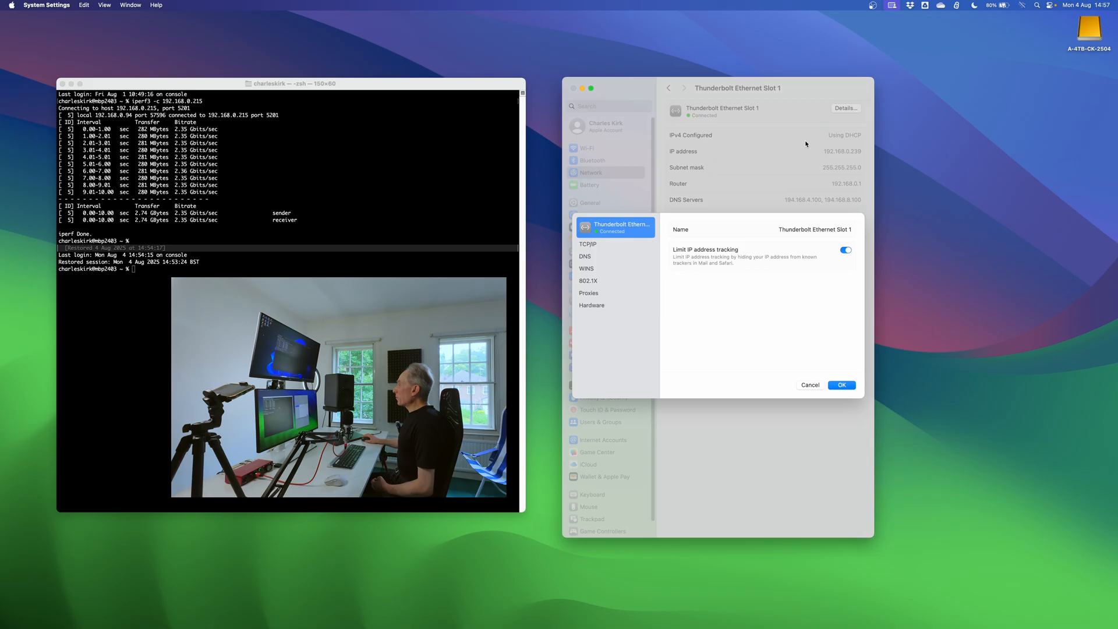
{"action": "left_click", "coordinate": [591, 305]}
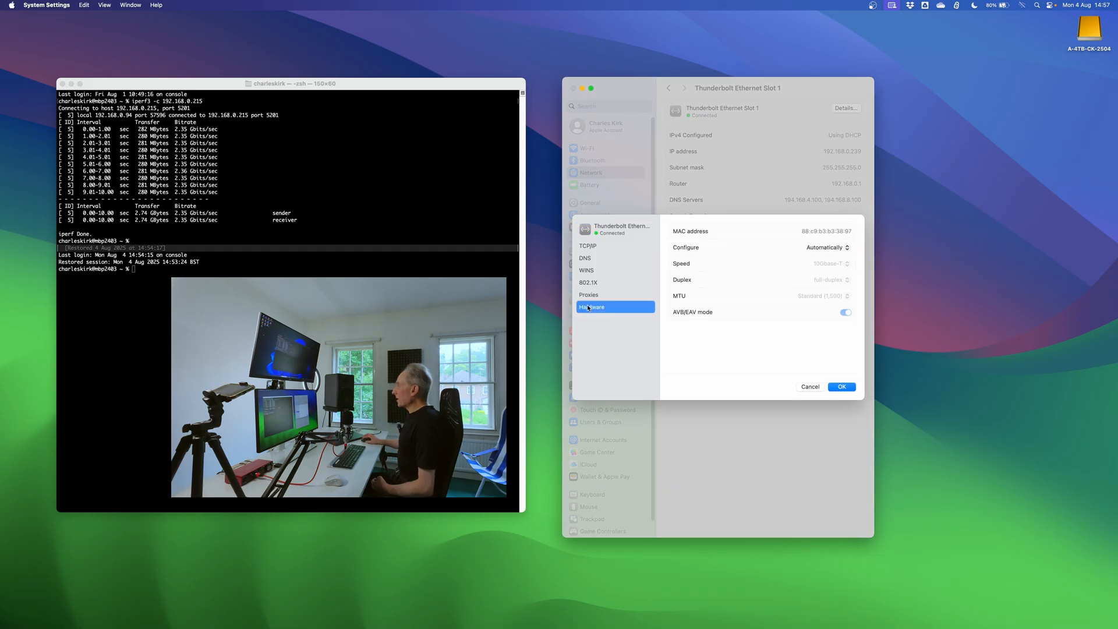
{"action": "mouse_move", "coordinate": [817, 299]}
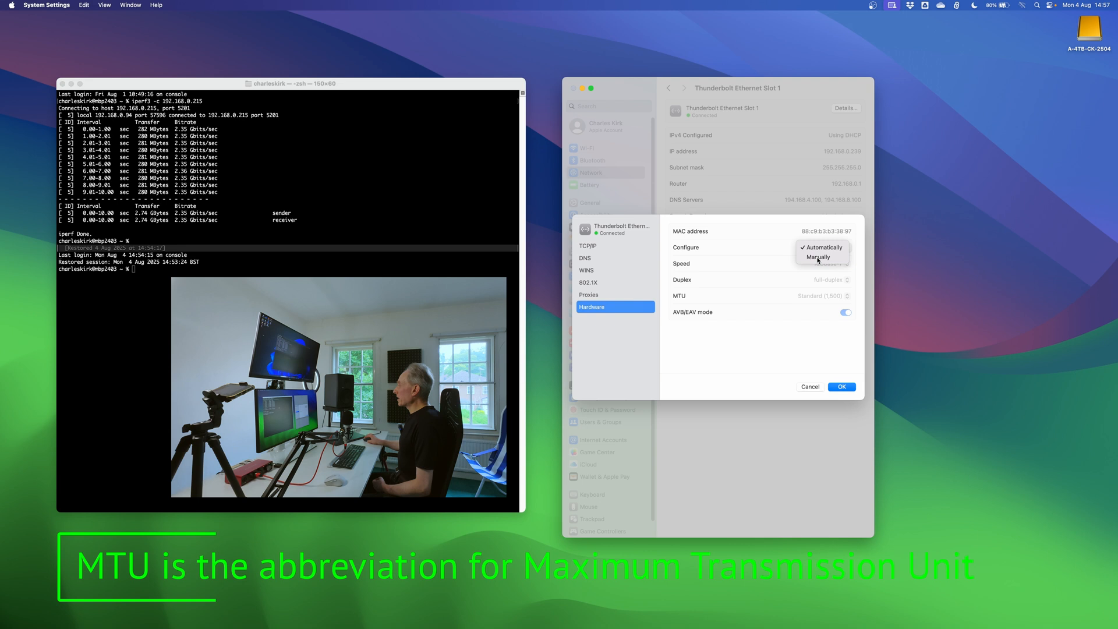
{"action": "left_click", "coordinate": [817, 258]}
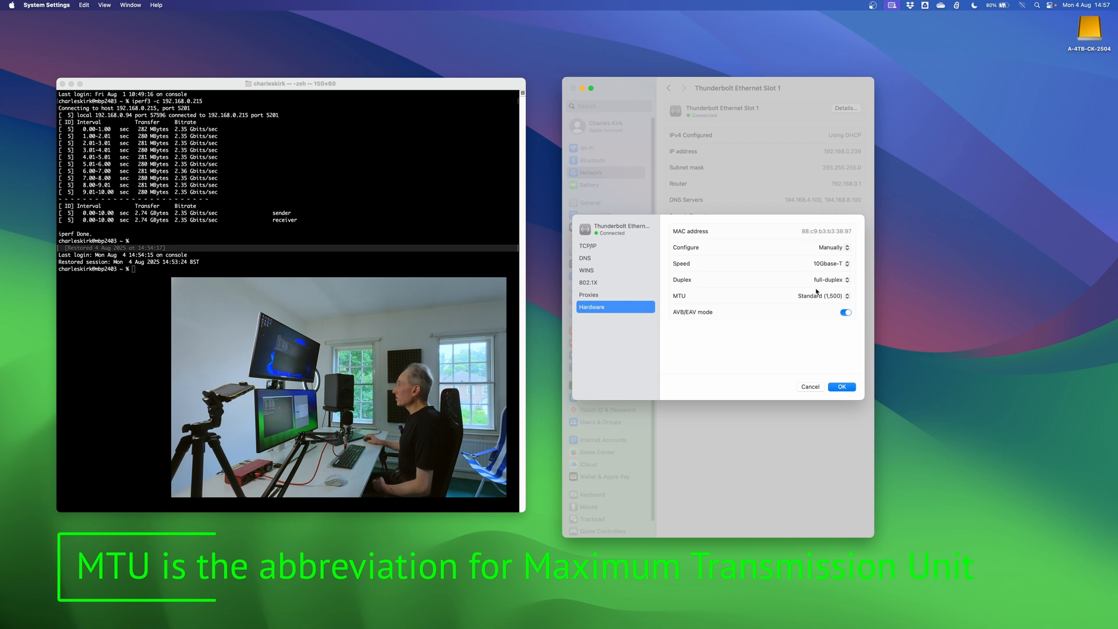
{"action": "left_click", "coordinate": [819, 295]}
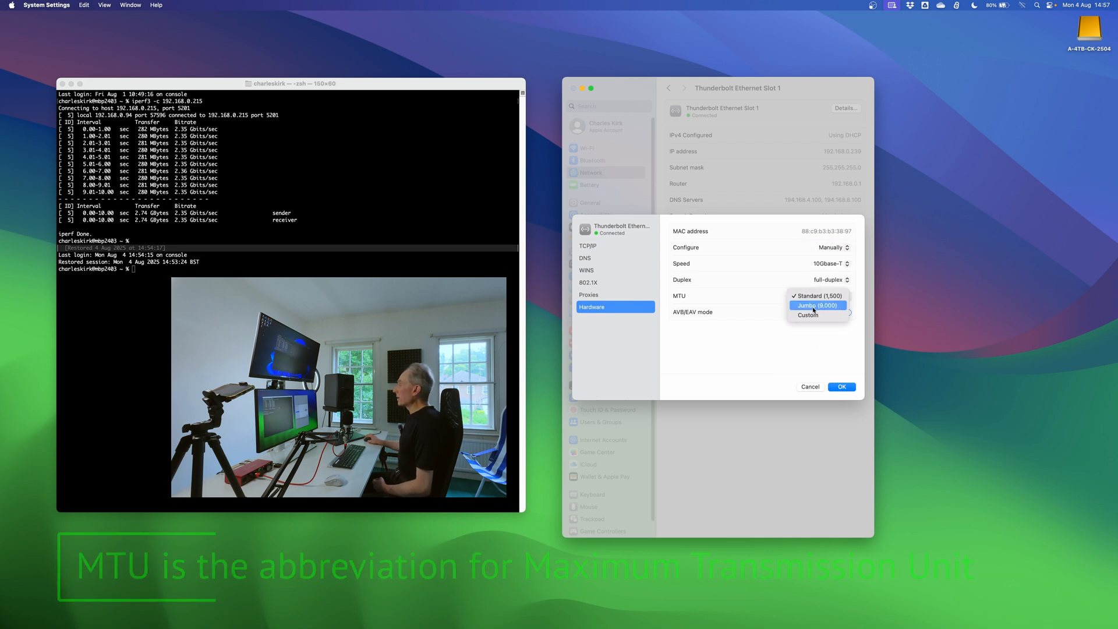
{"action": "left_click", "coordinate": [816, 305]}
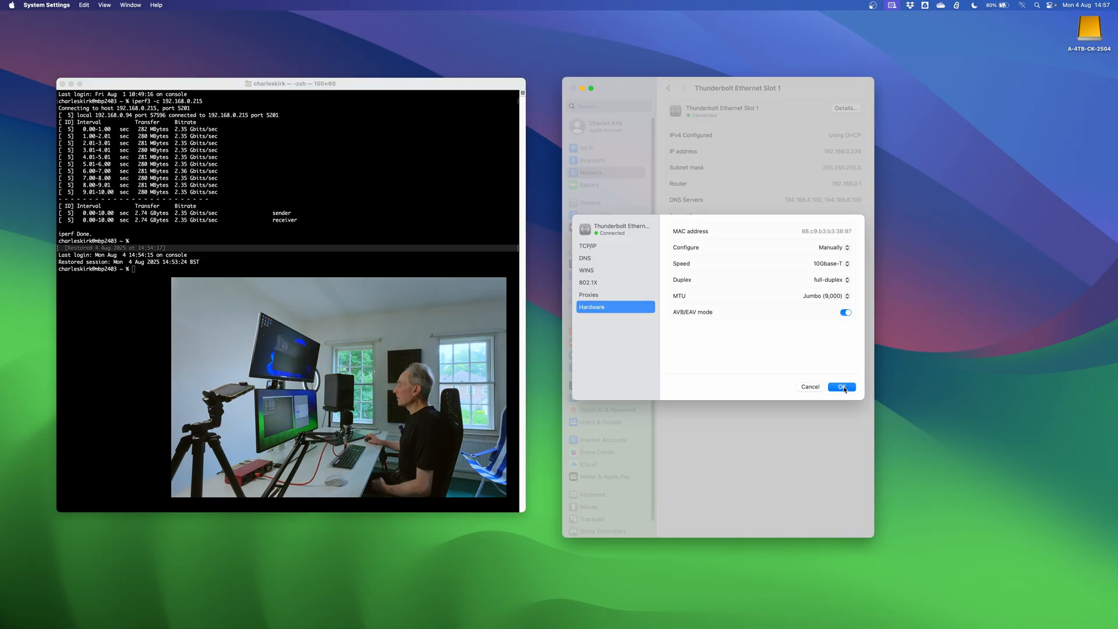
{"action": "left_click", "coordinate": [840, 386]}
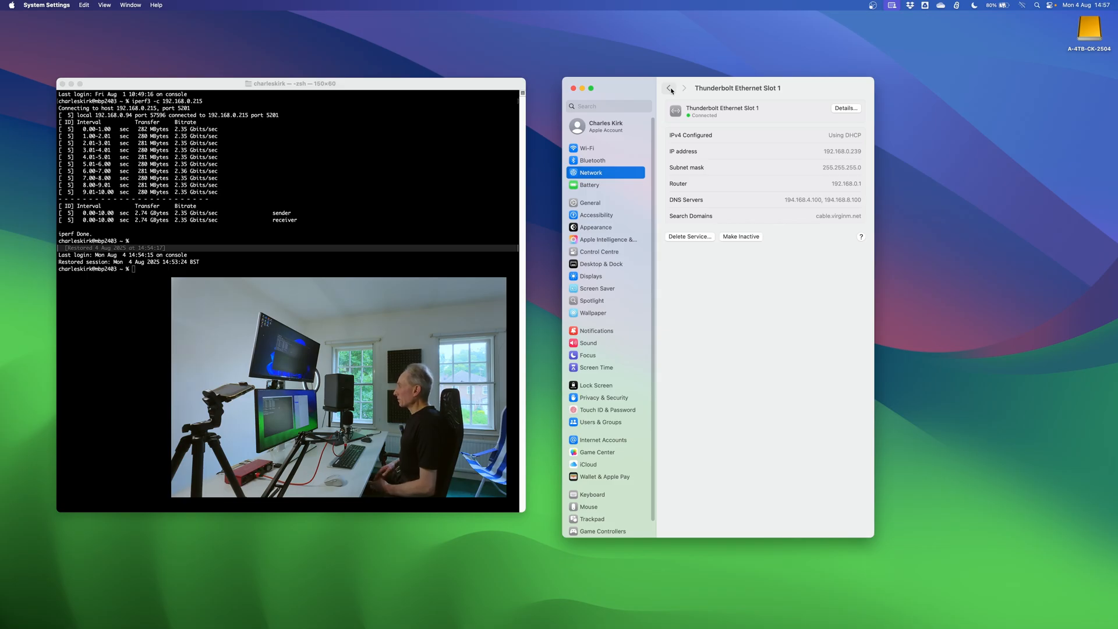
{"action": "left_click", "coordinate": [669, 88]}
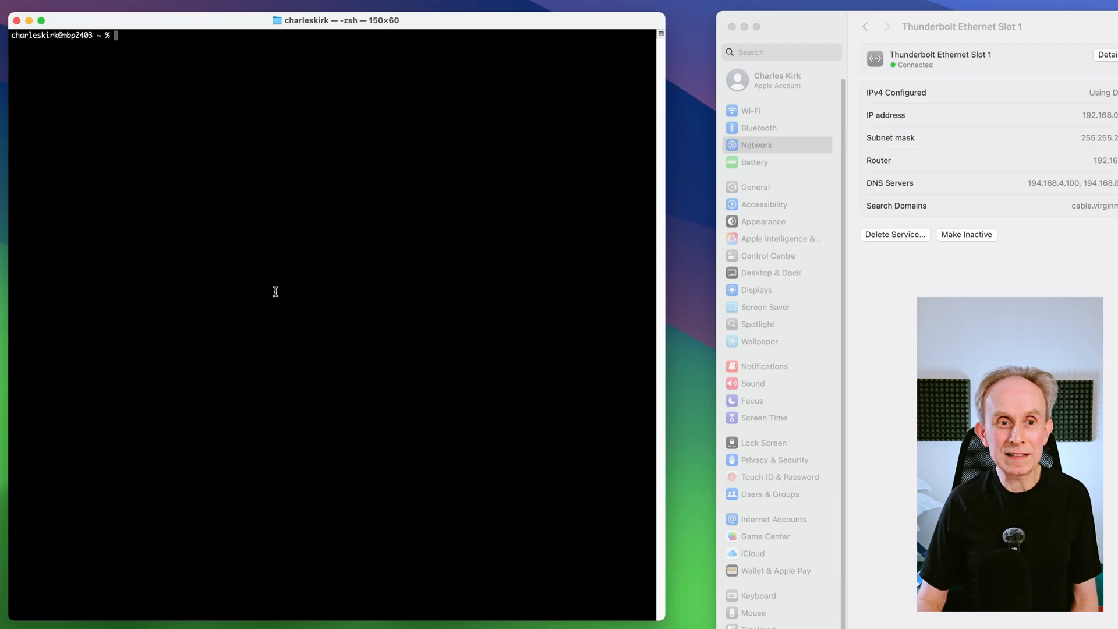
Enter the command iperf3 -c 192.168.0.215 at the cleared prompt.
{"action": "type", "text": "iperf3 -c 192.168.0.215"}
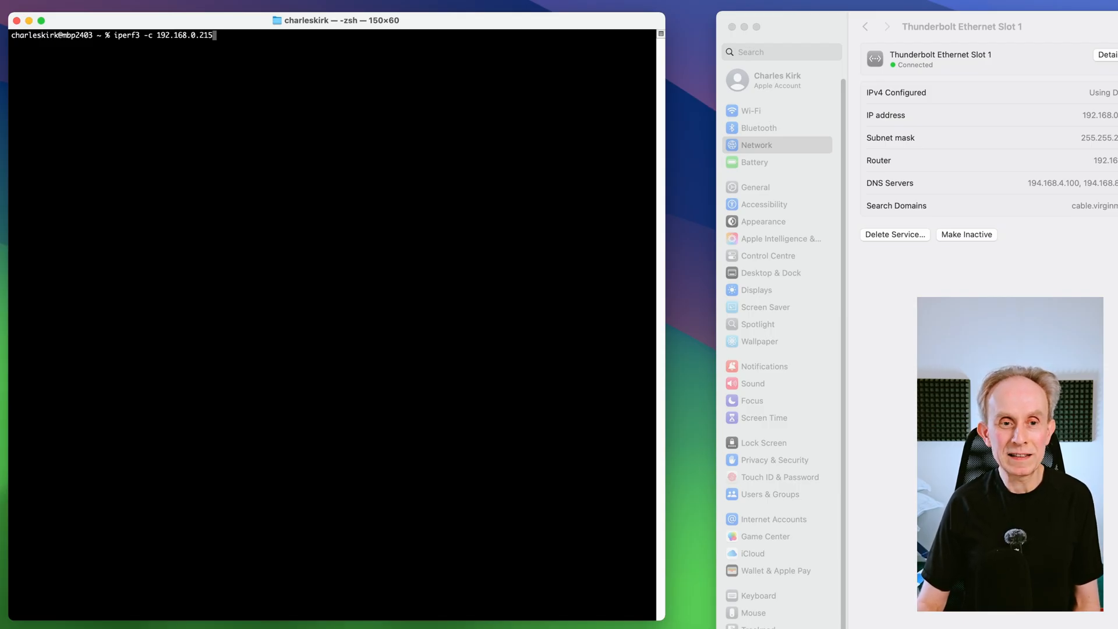
Run the iperf3 test against 192.168.0.215, now reaching about 9.9 Gbit/s.
{"action": "key", "text": "Return"}
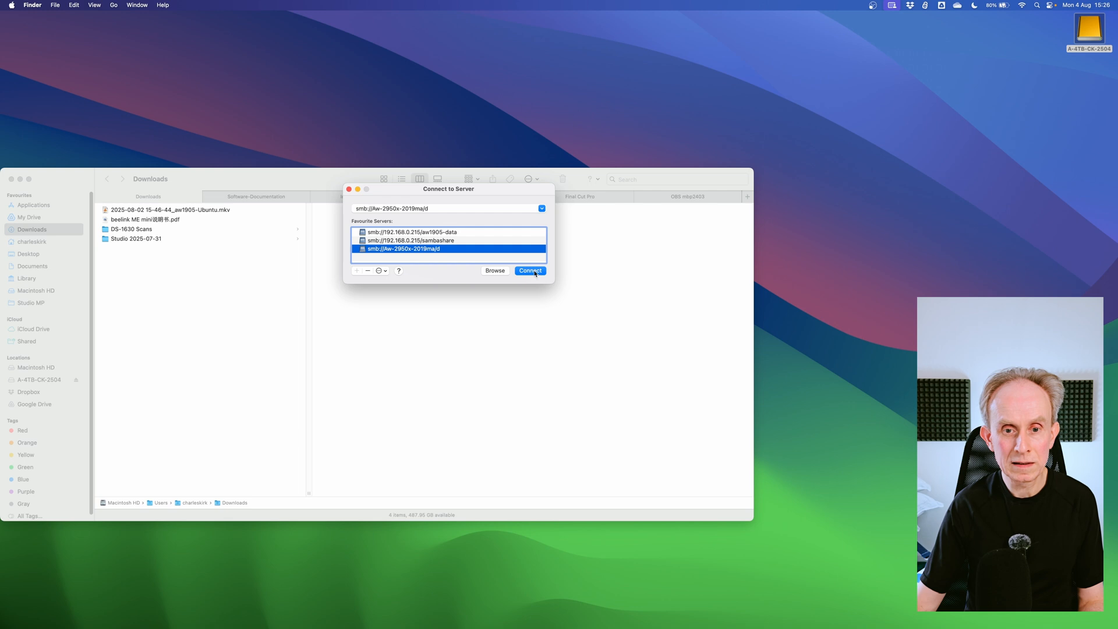
Mount the favourite SMB share smb://Aw-2950x-2019ma/d from Connect to Server.
{"action": "left_click", "coordinate": [530, 270]}
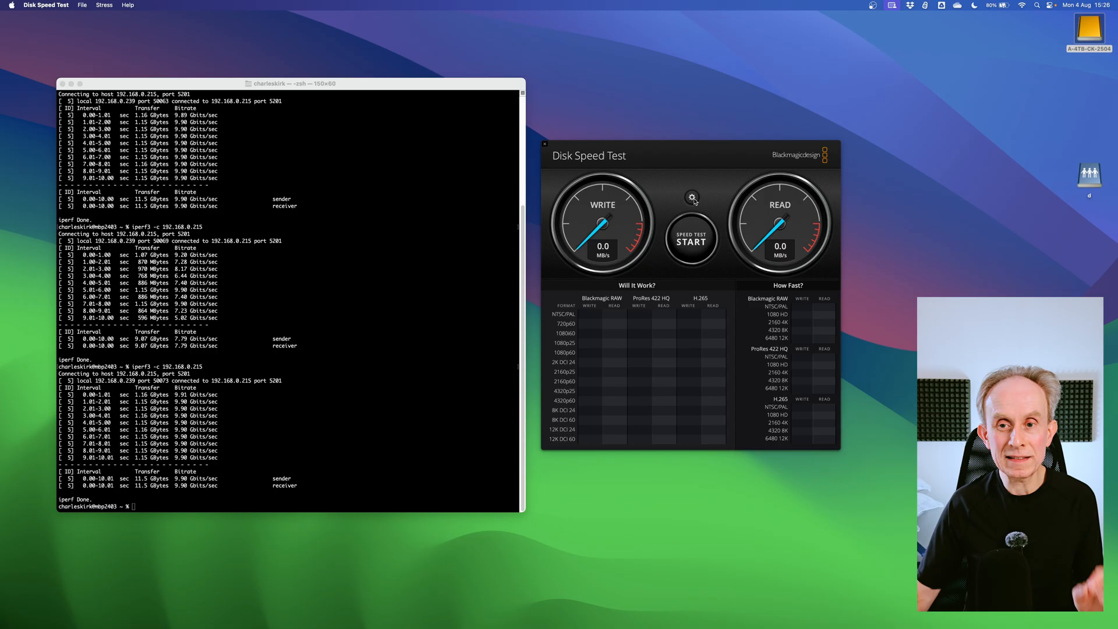
Choose the Blackmagic DiskSpeedTest folder on the mounted network share as the test target.
{"action": "left_click", "coordinate": [691, 197]}
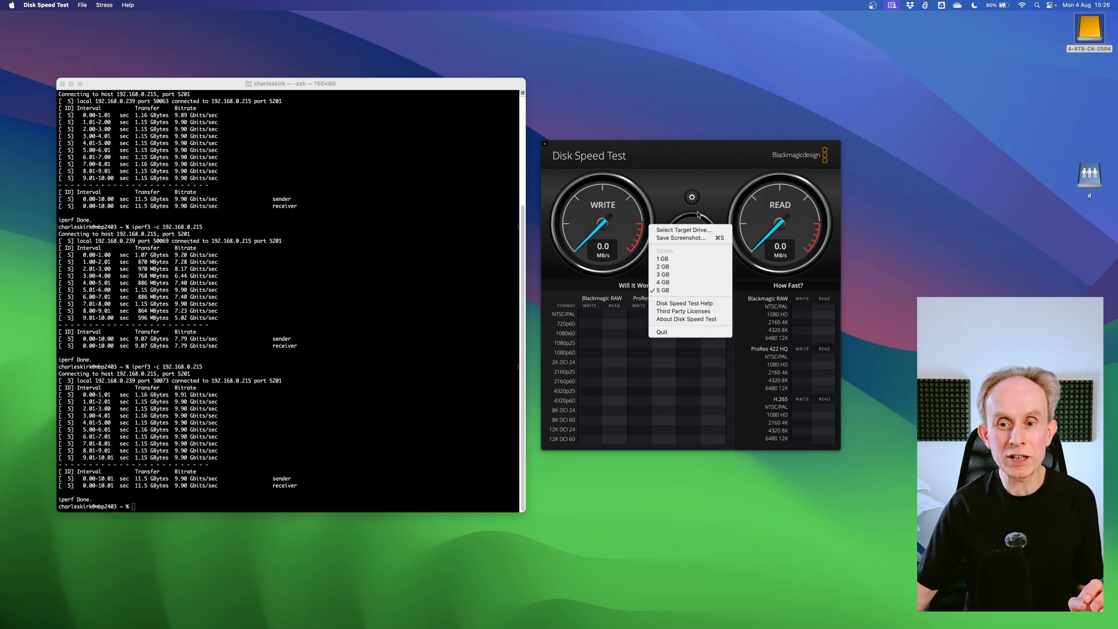
{"action": "left_click", "coordinate": [681, 229]}
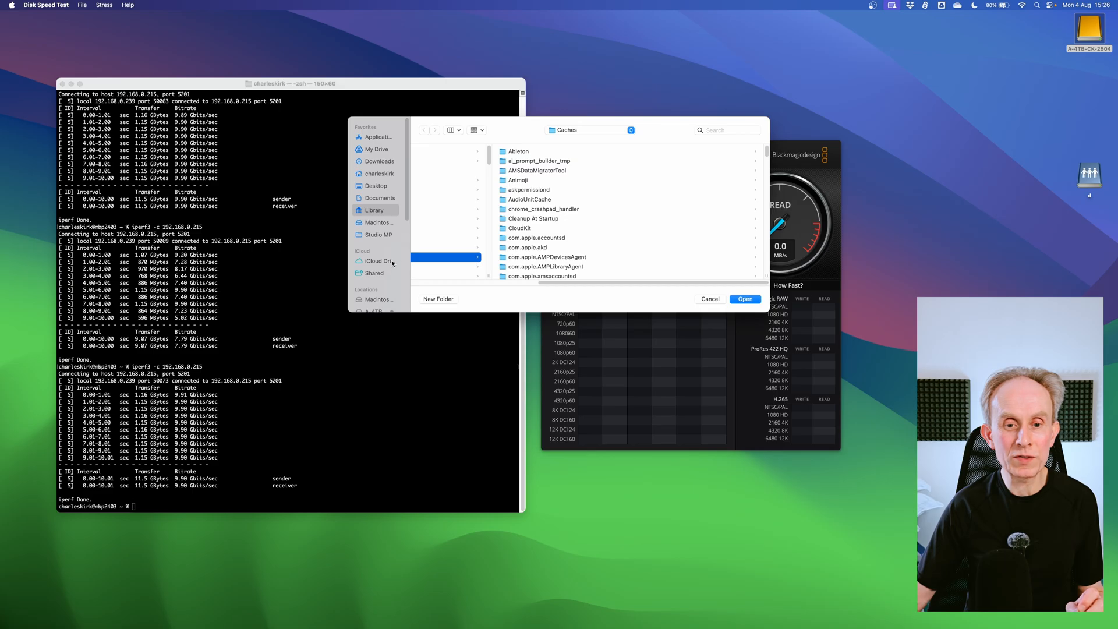
{"action": "scroll", "scroll_direction": "down", "scroll_amount": 3}
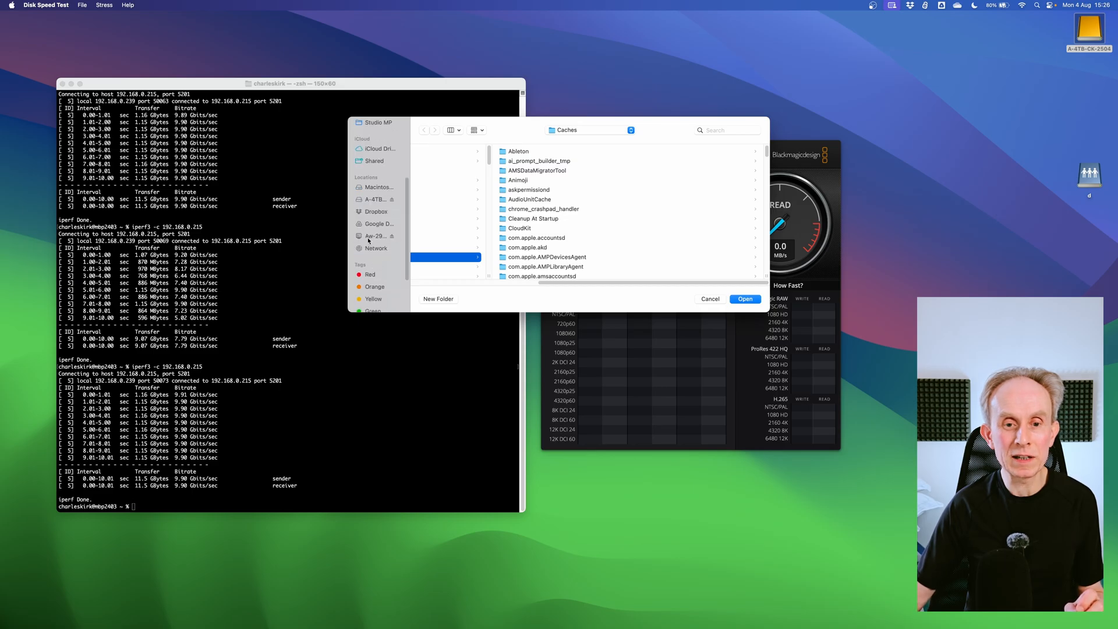
{"action": "left_click", "coordinate": [375, 235]}
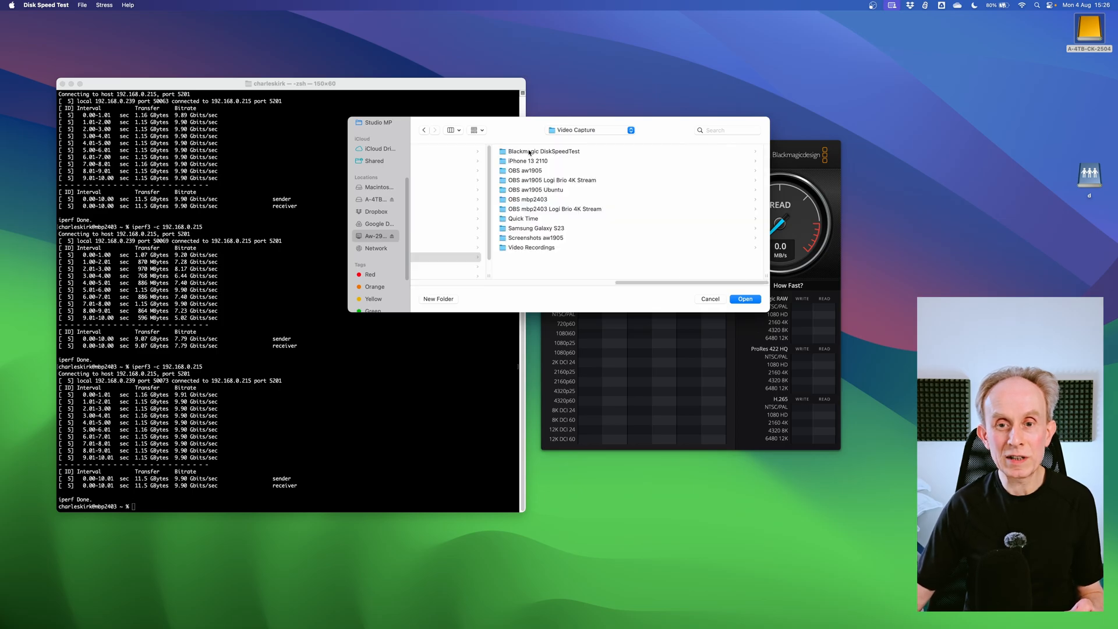
{"action": "double_click", "coordinate": [543, 151]}
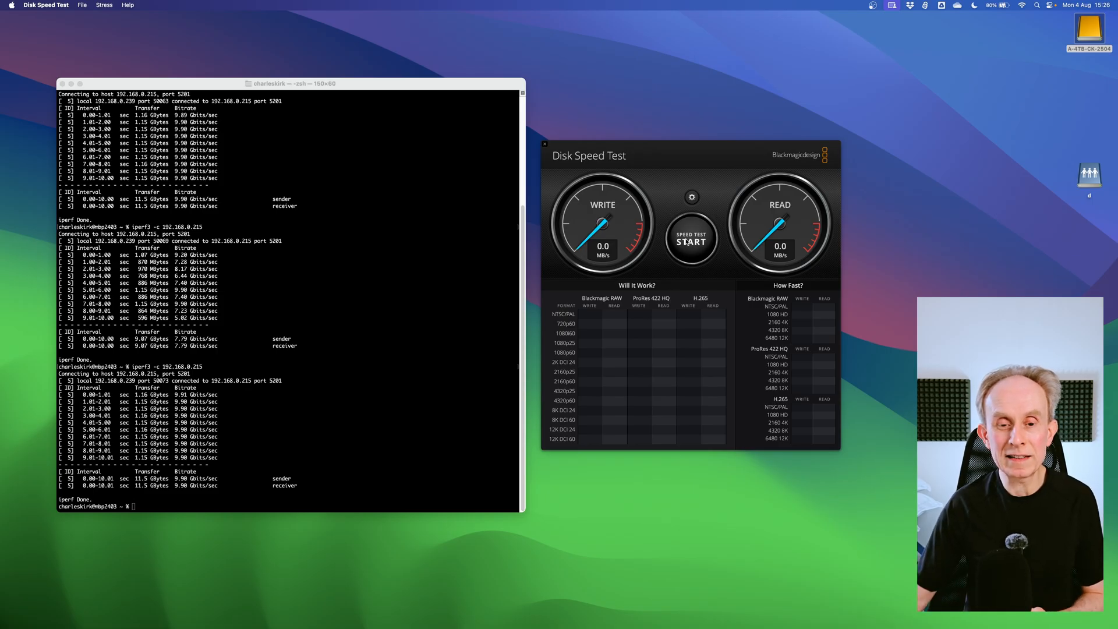
Run the speed test on the share (~823 MB/s write, 964 MB/s read) and close the tester.
{"action": "left_click", "coordinate": [689, 242]}
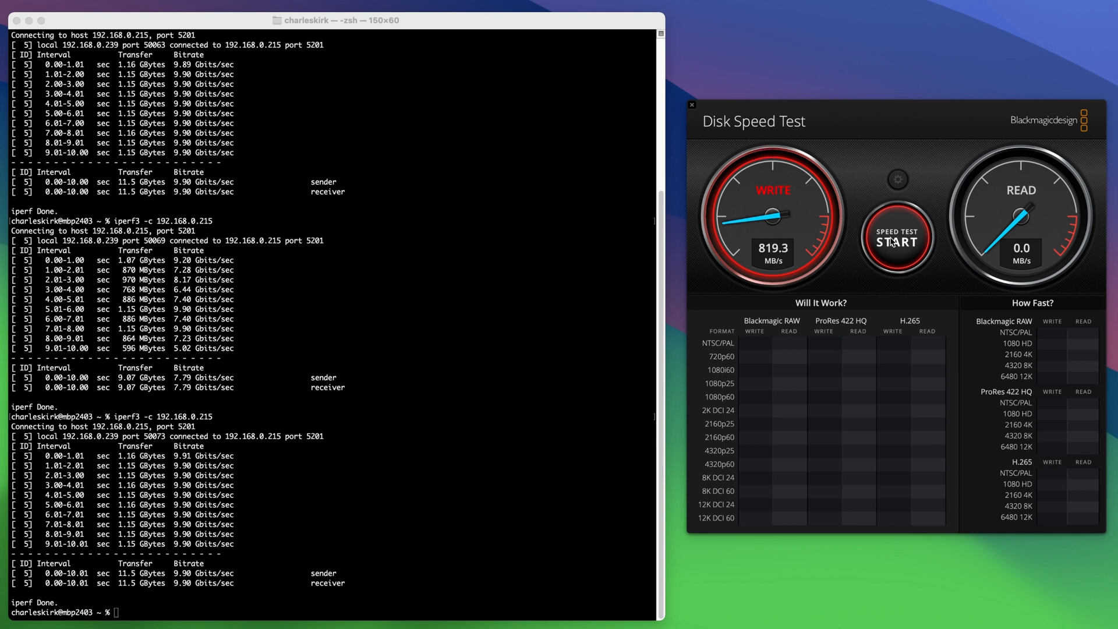
{"action": "left_click", "coordinate": [896, 242]}
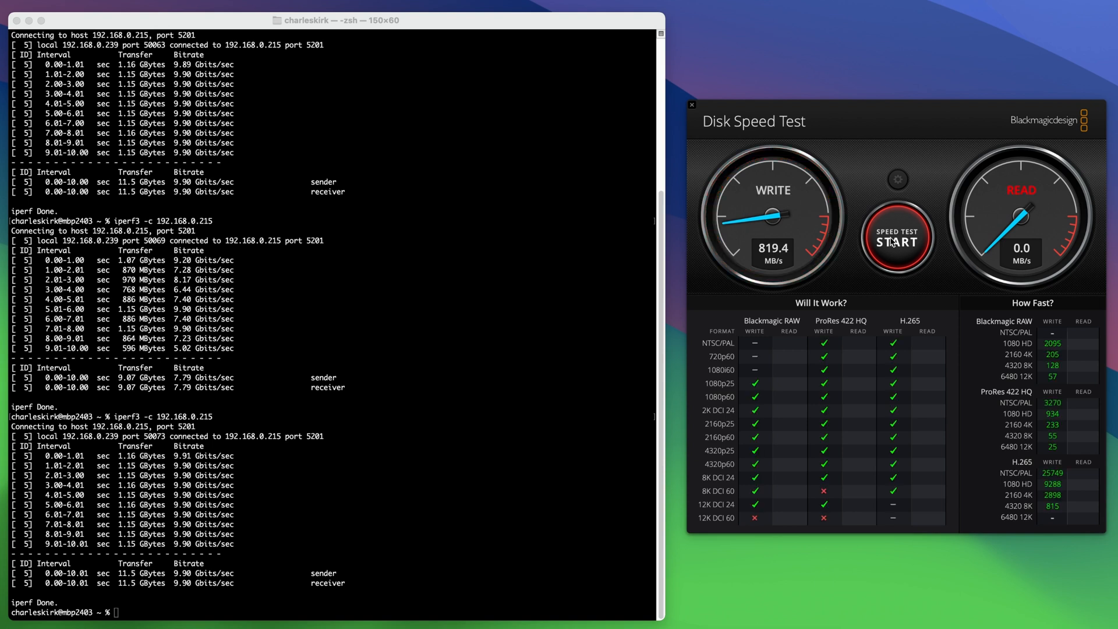
{"action": "left_click", "coordinate": [897, 241]}
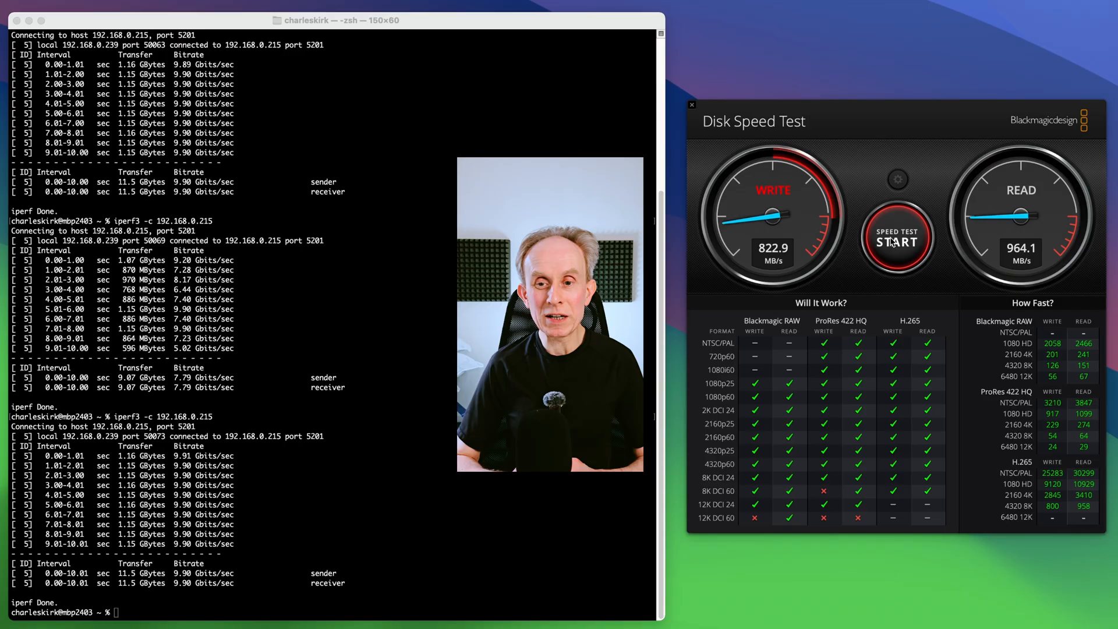
{"action": "left_click", "coordinate": [692, 105]}
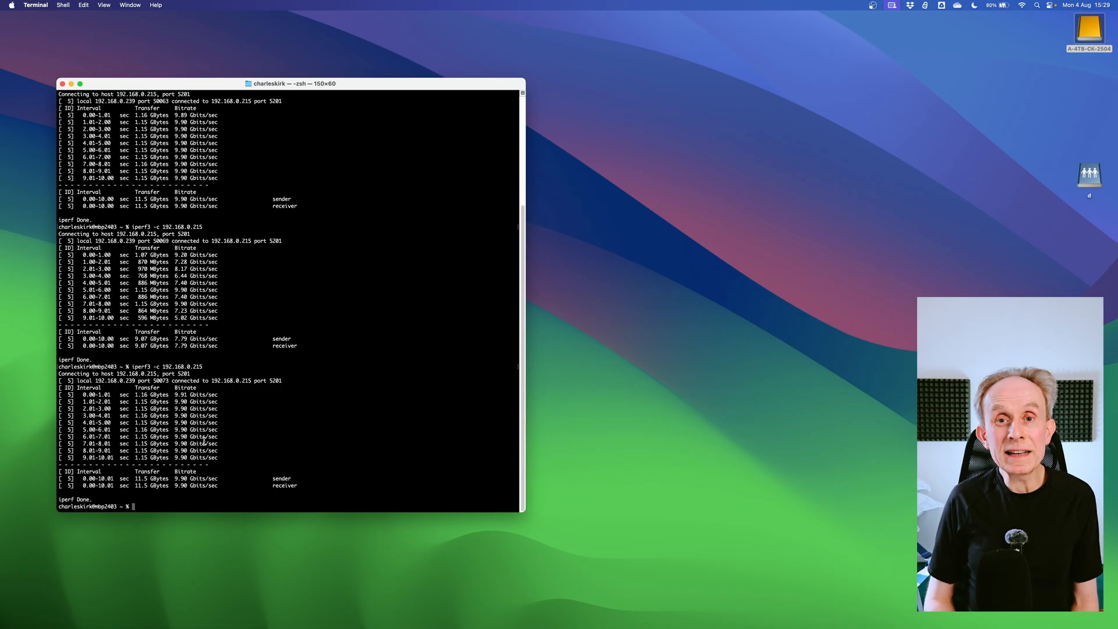